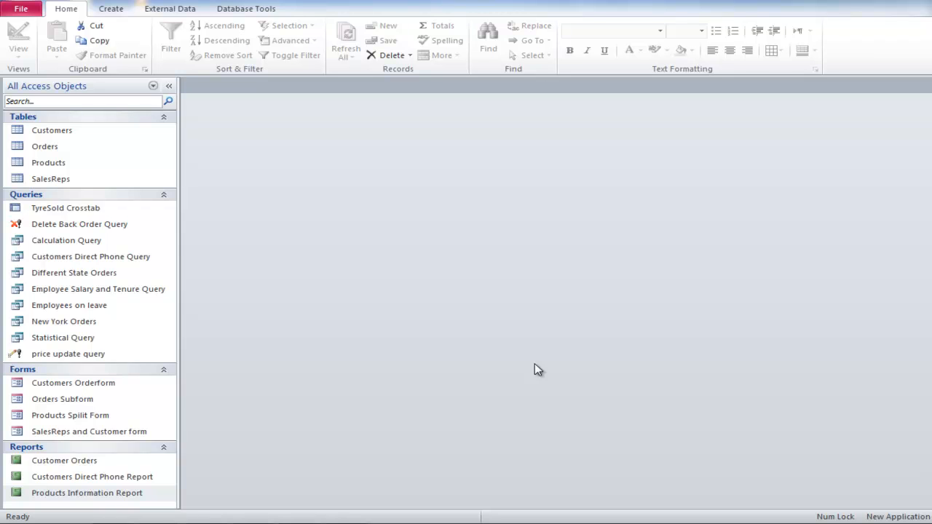
Open the Products Information Report in Layout View and start a new Profit formatting rule.
double_click(86, 493)
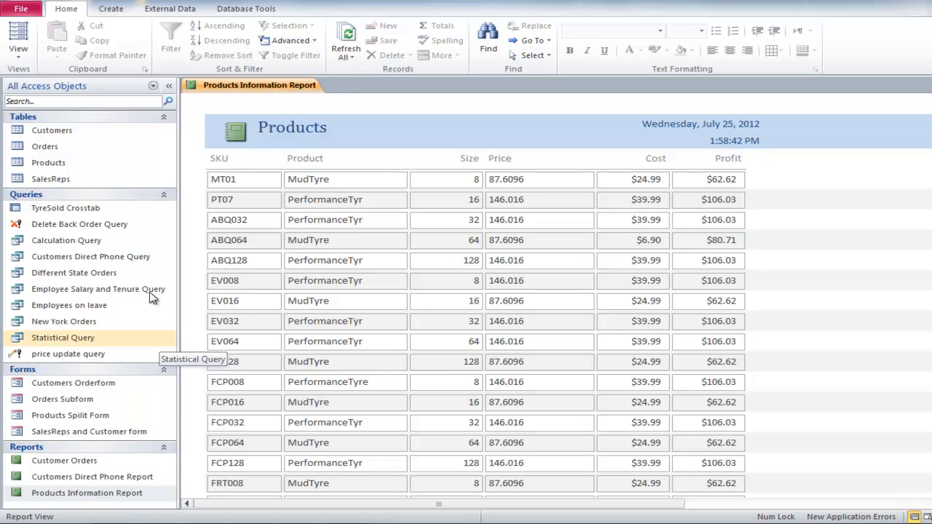
left_click(19, 36)
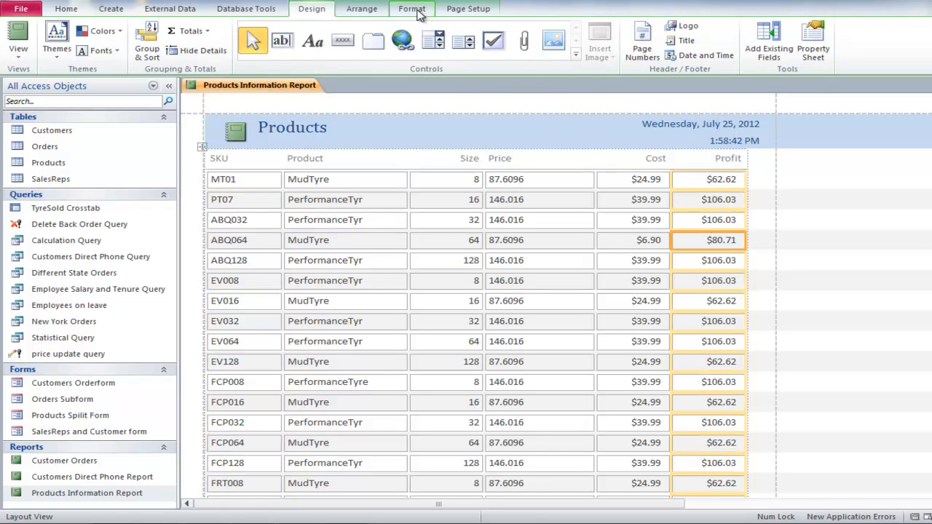
left_click(412, 8)
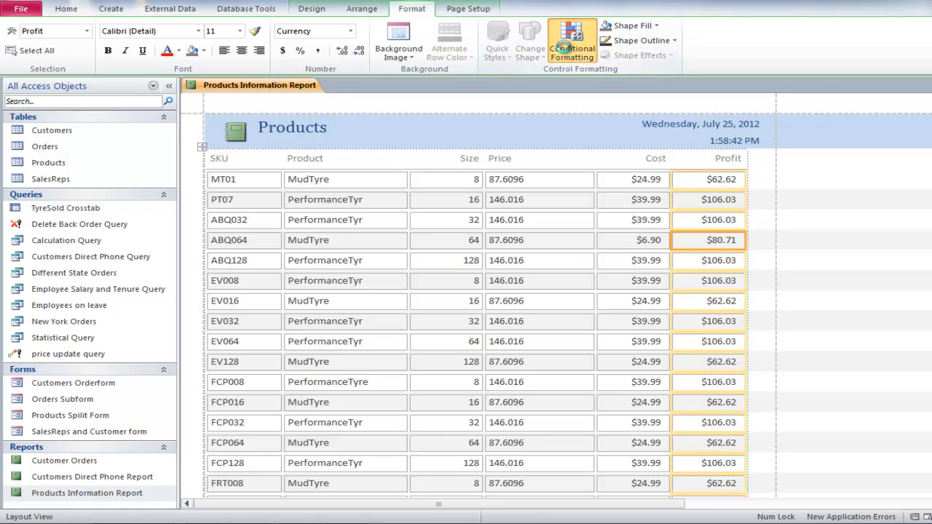
left_click(571, 40)
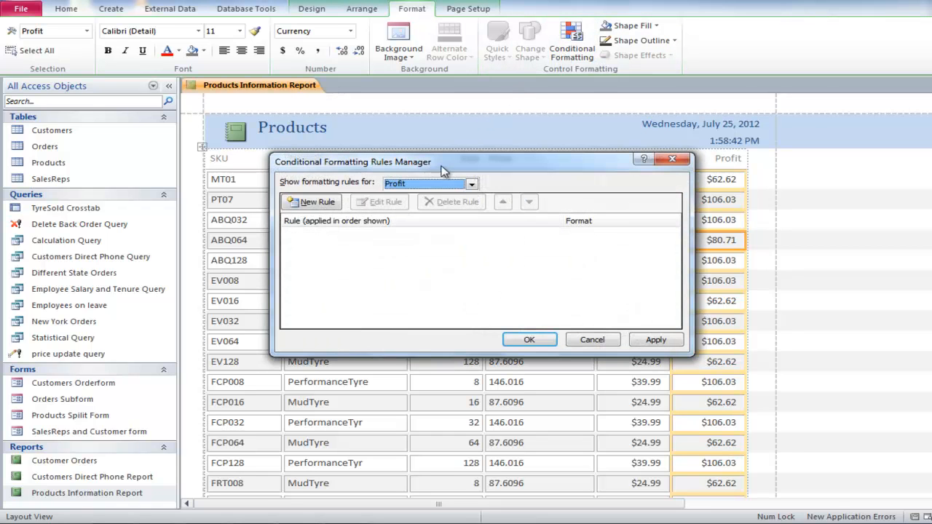
left_click(311, 201)
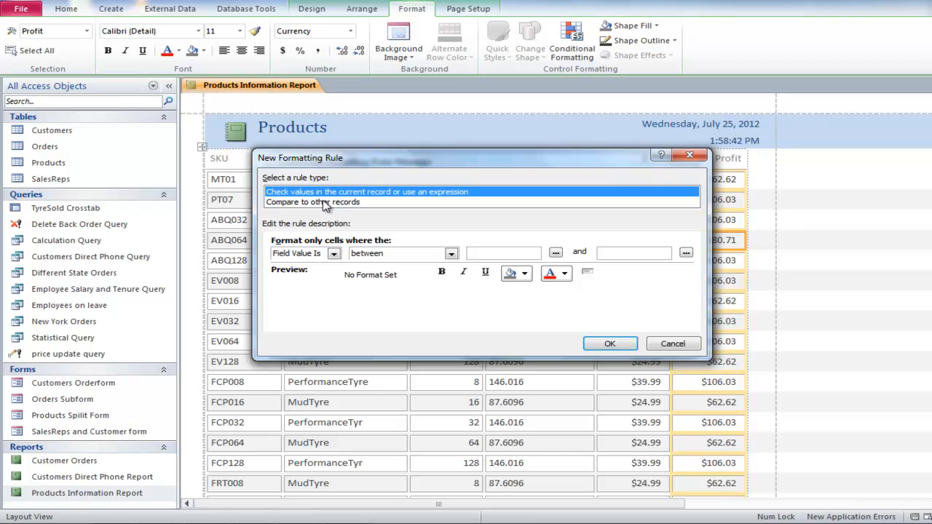
Add a Profit rule: values greater than or equal to 81 shown bold and underlined.
left_click(451, 254)
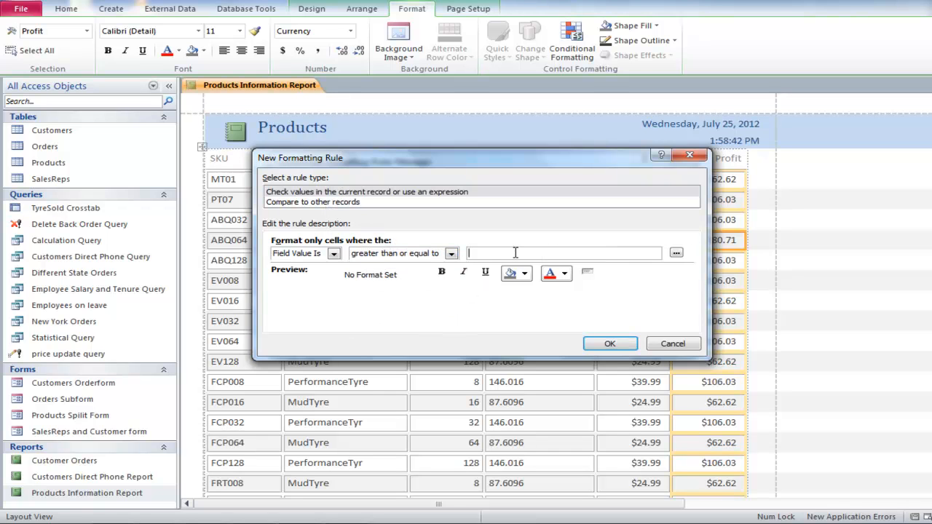
type("81")
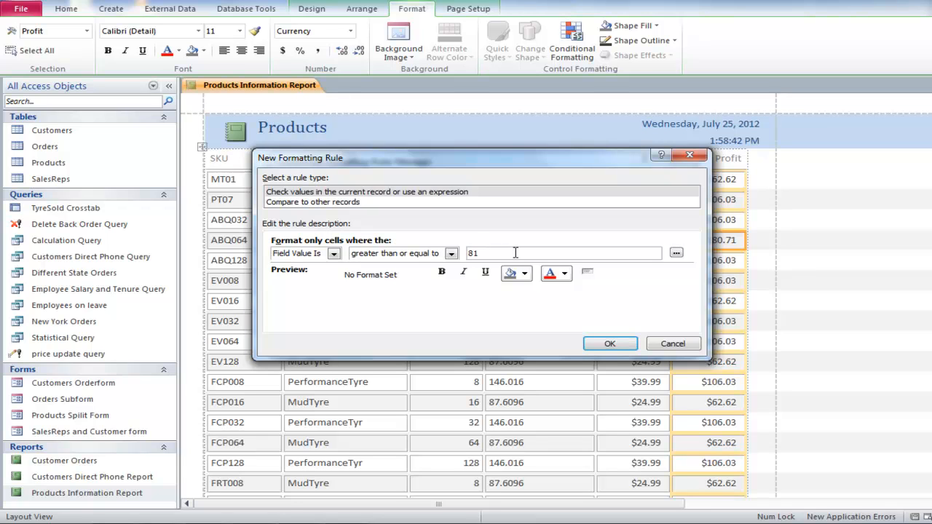
left_click(442, 272)
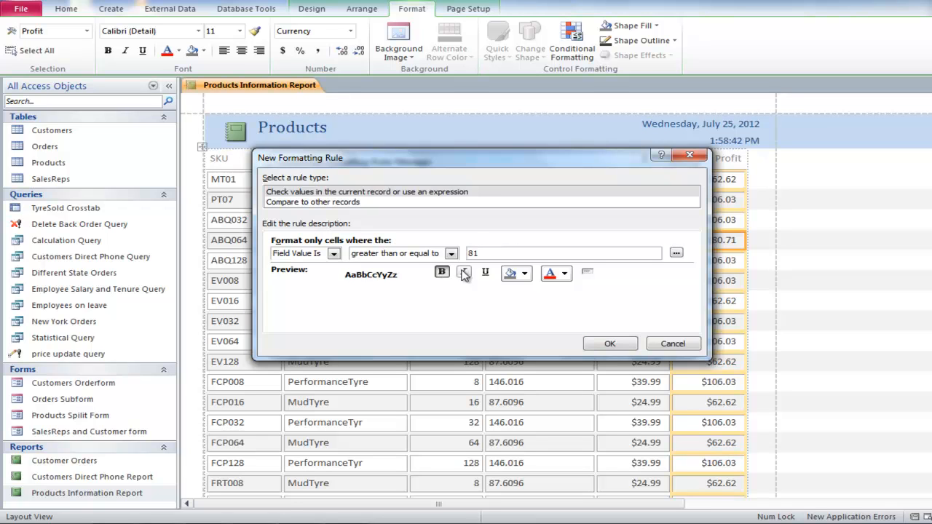
left_click(564, 273)
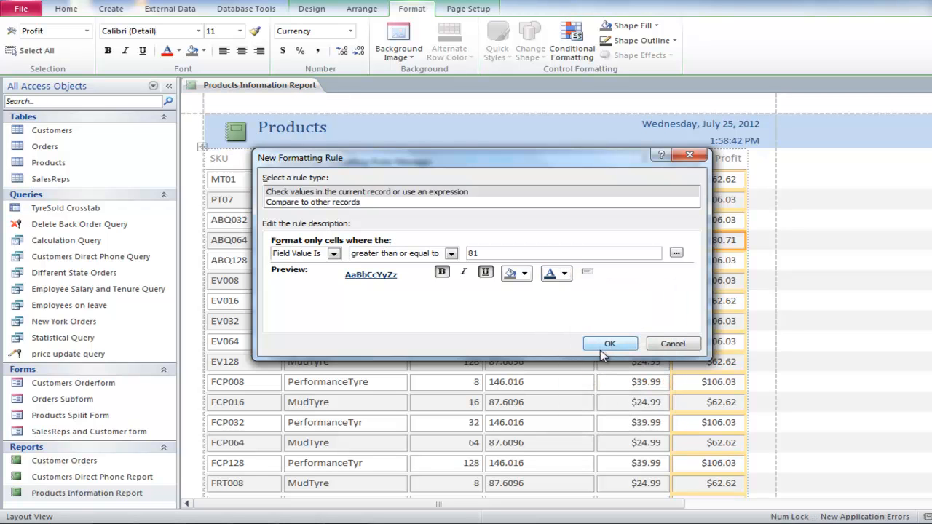
left_click(610, 343)
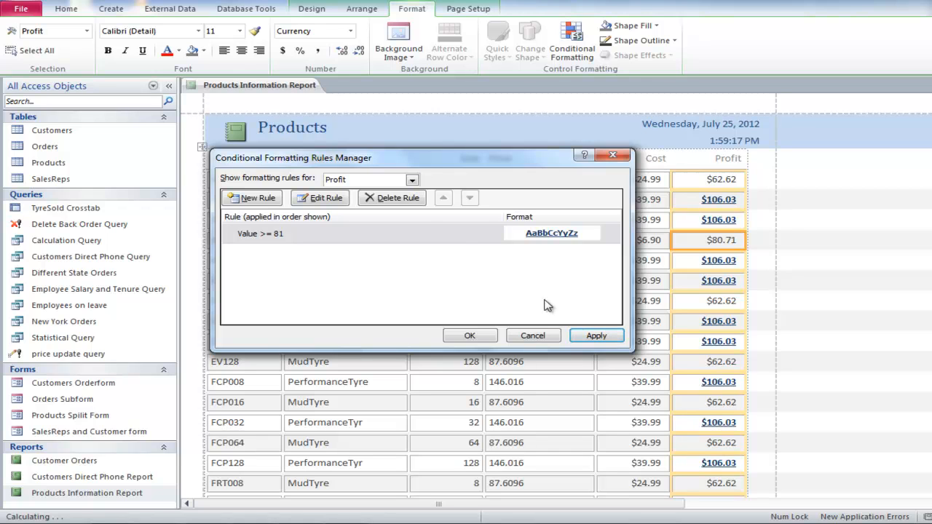
Switch the formatting rules list to the Cost field and begin a new rule.
left_click(412, 179)
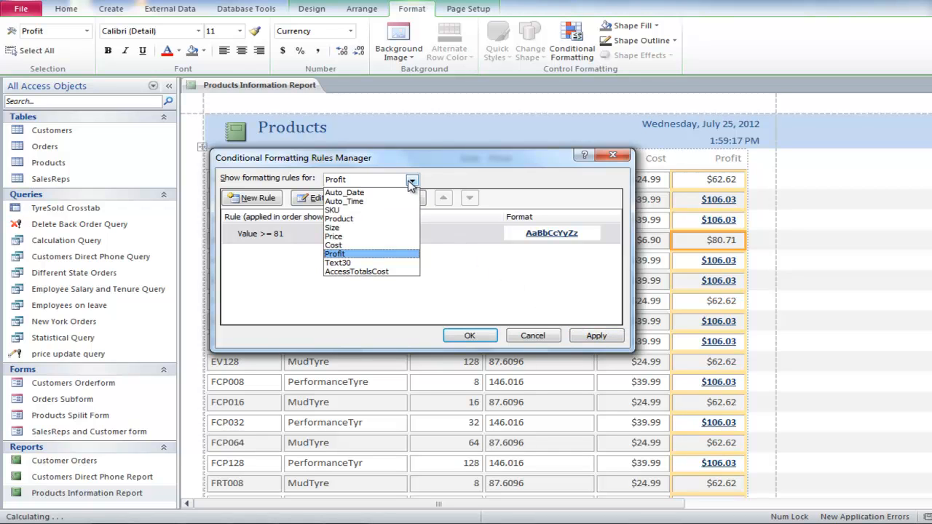
mouse_move(391, 236)
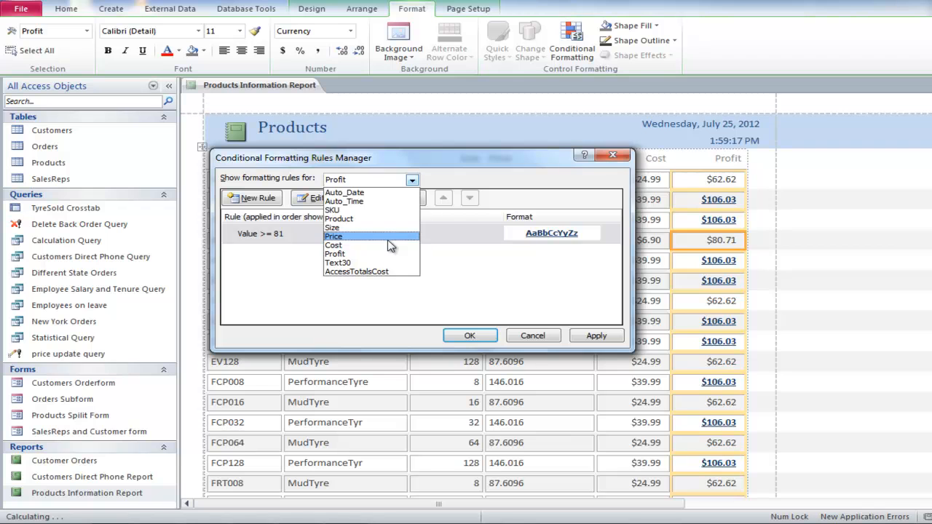
left_click(333, 245)
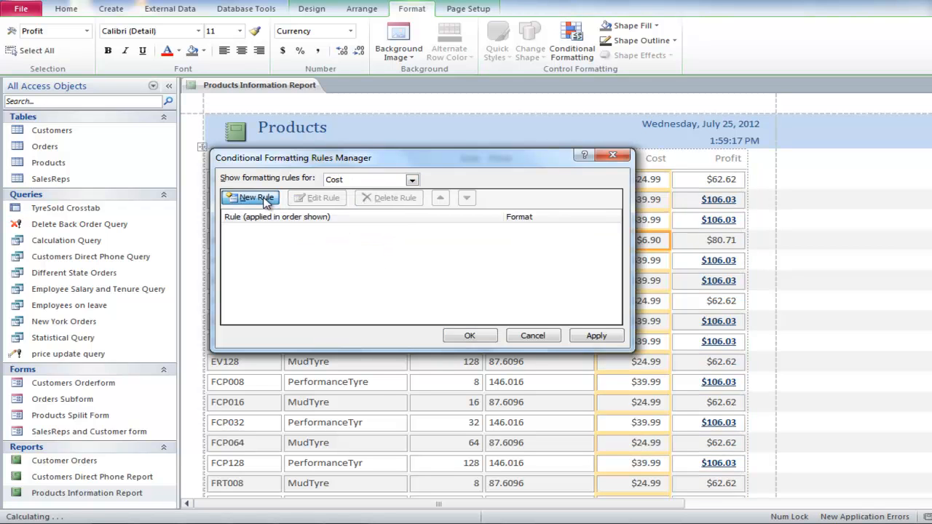
left_click(255, 197)
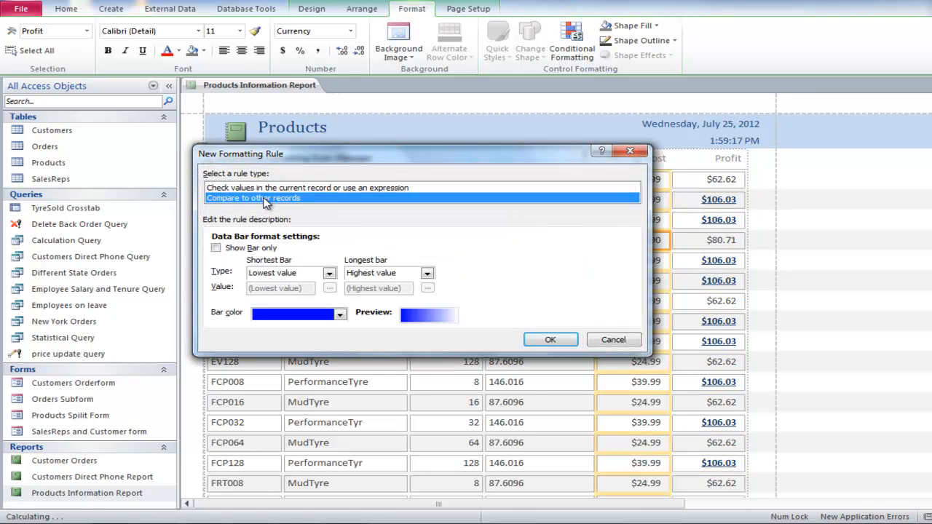
Save a red data bar rule for Cost and display the report in Report View.
left_click(339, 314)
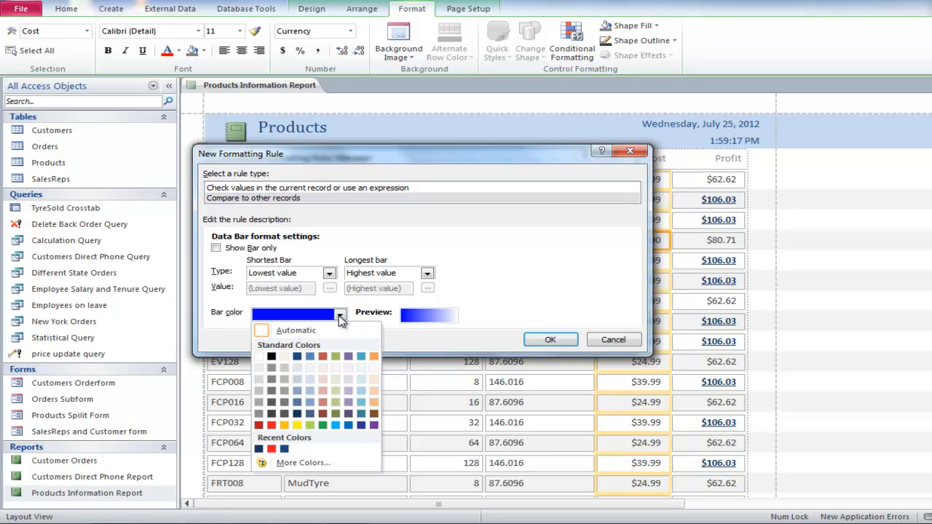
left_click(272, 426)
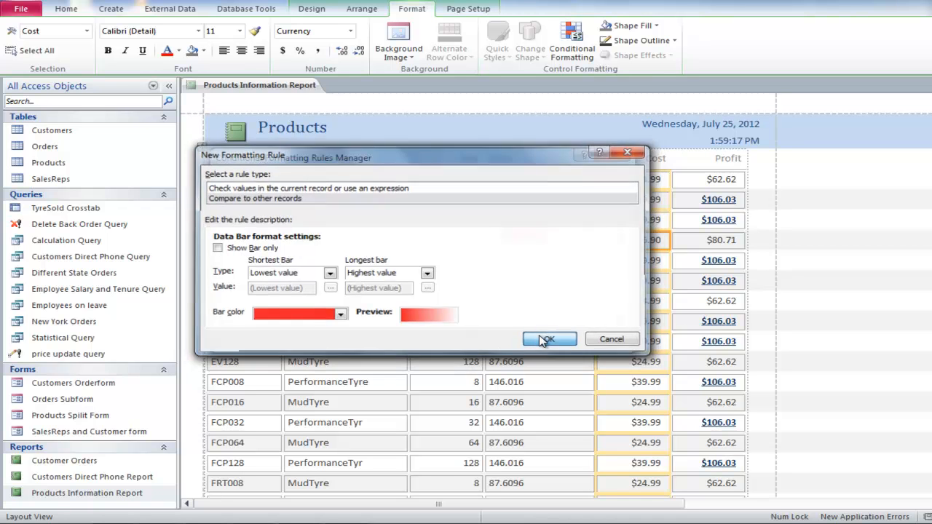
left_click(548, 340)
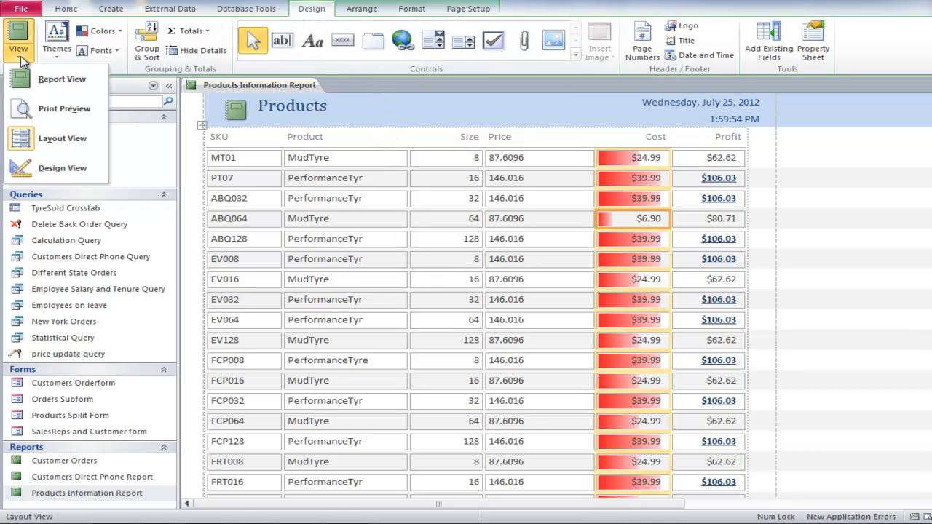
left_click(62, 78)
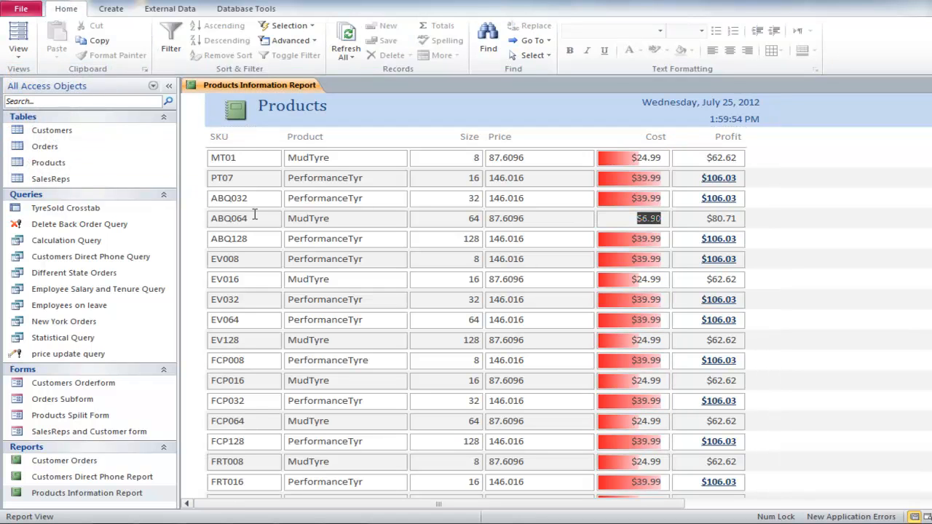
mouse_move(425, 282)
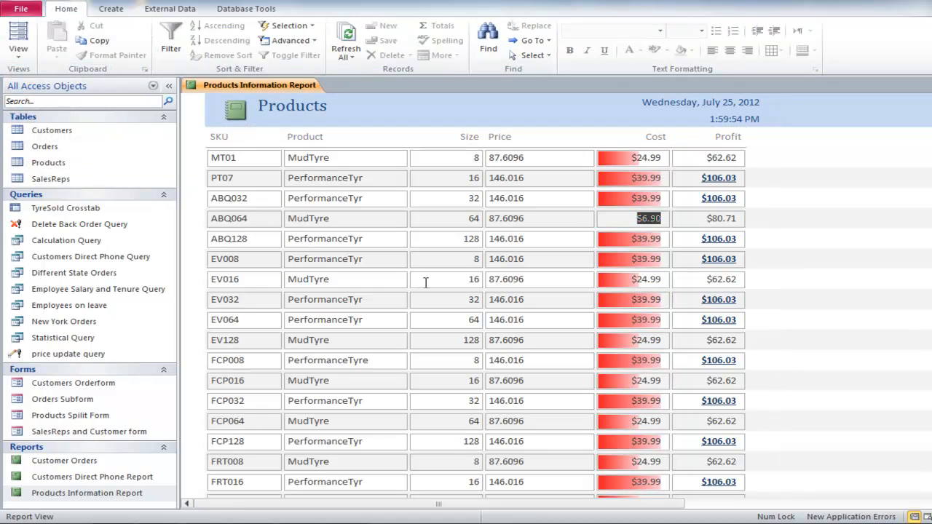